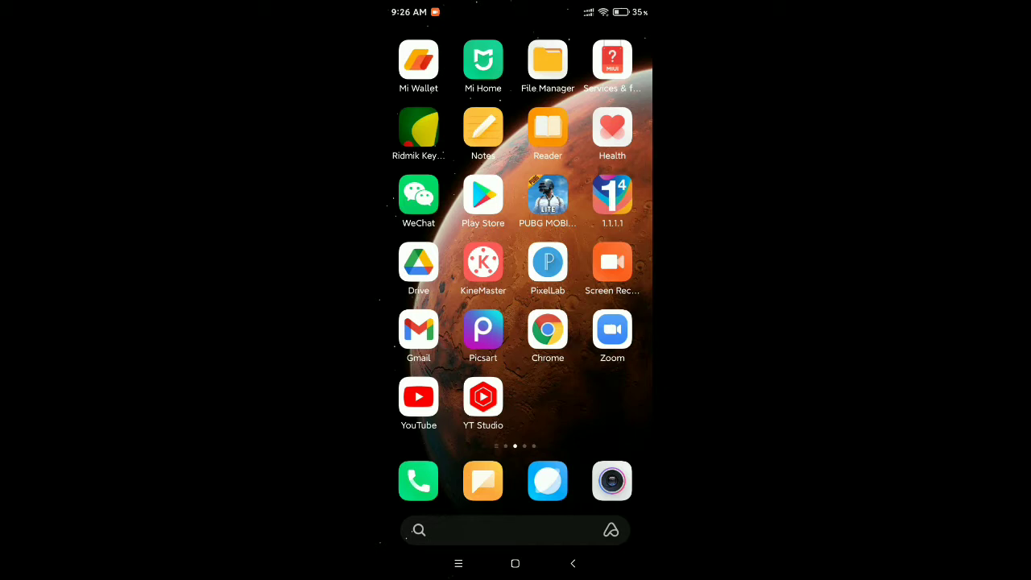
- Launch the Facebook app from the last home screen page
scroll(left, 3)
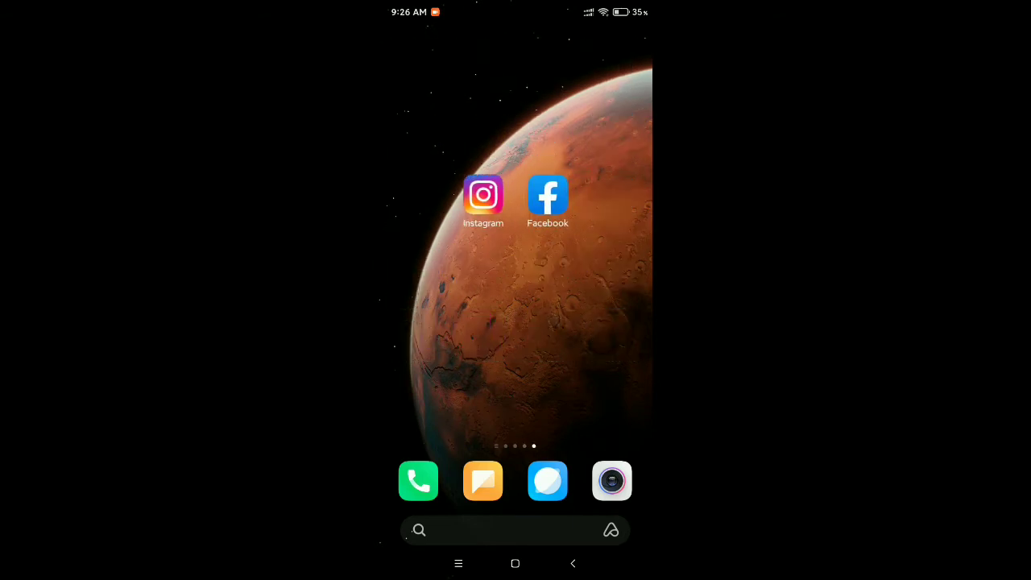
click(547, 195)
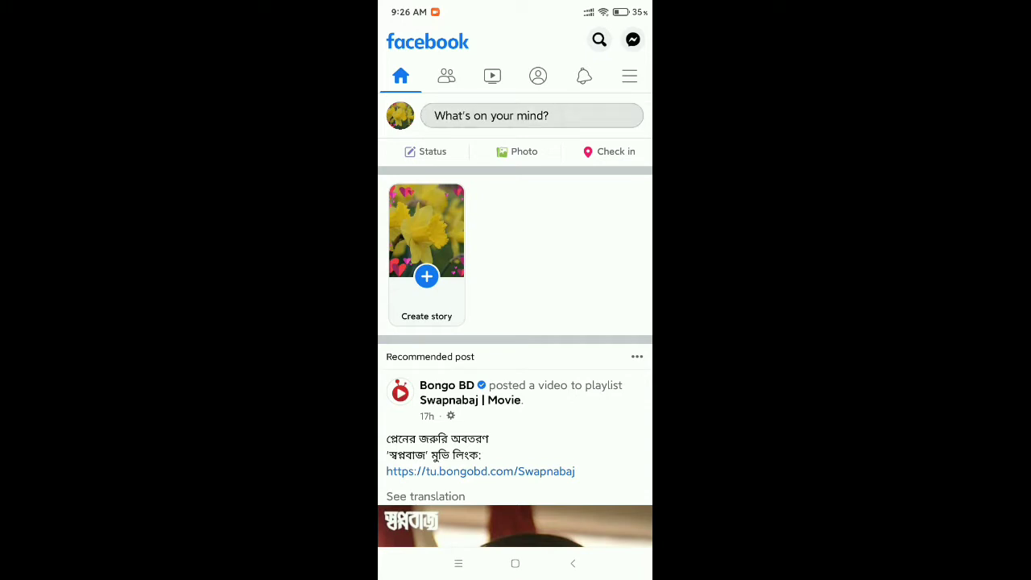
- Create a new post draft with the text 'Hello Guys'
click(531, 115)
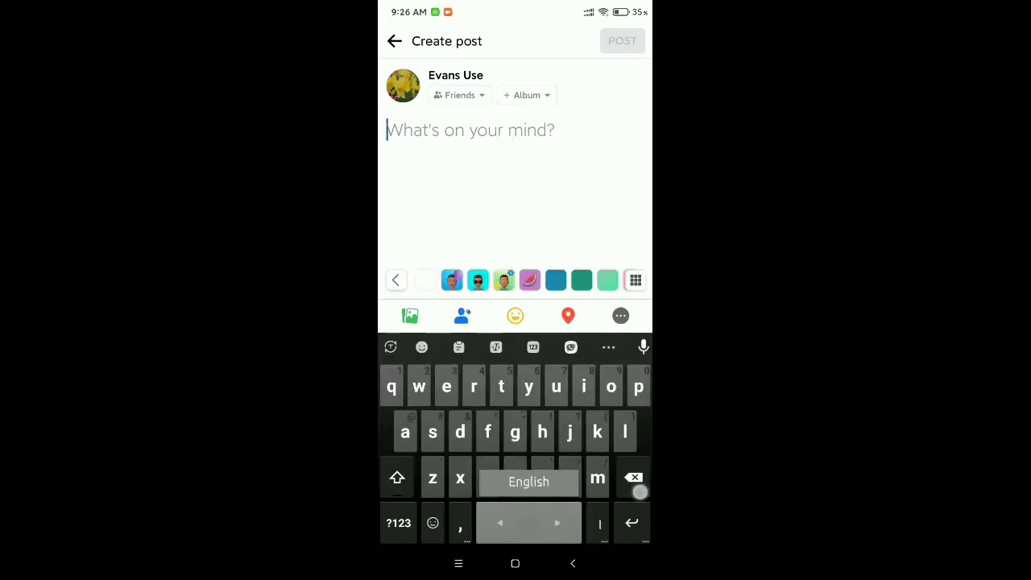
text(Hello G)
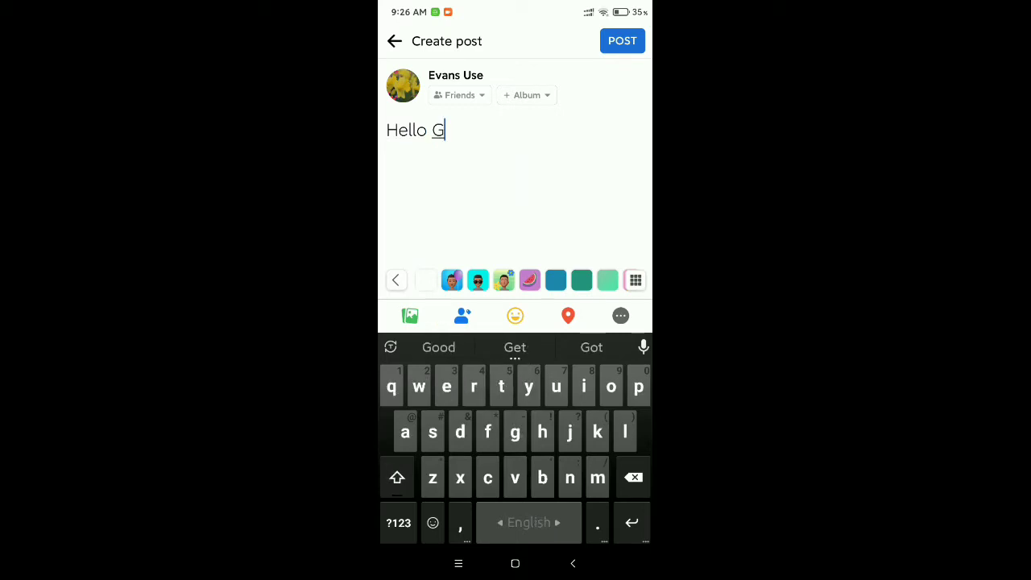
text(uys)
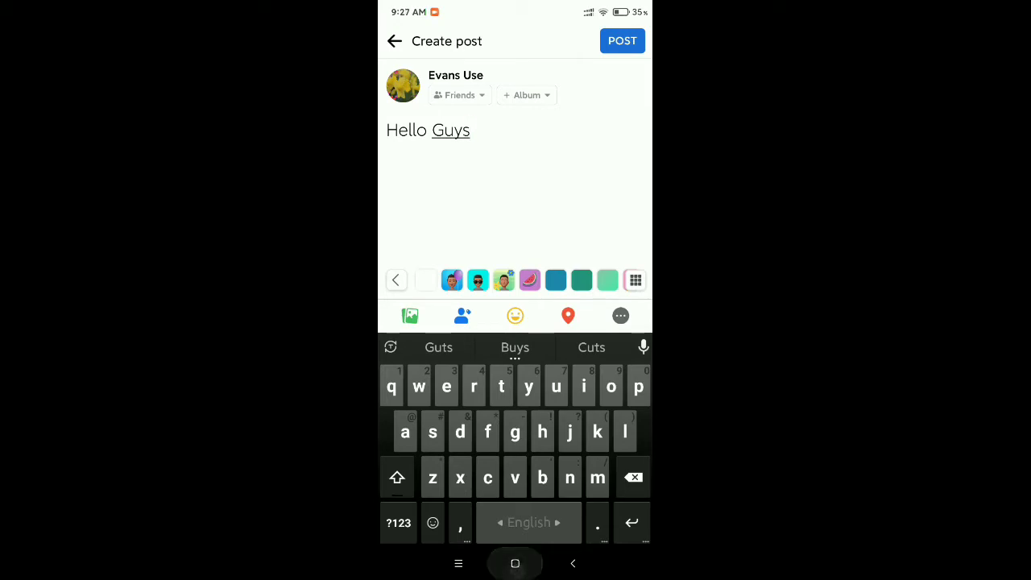
- Search Google in Chrome for 'text bold in facebook'
click(515, 563)
text(t)
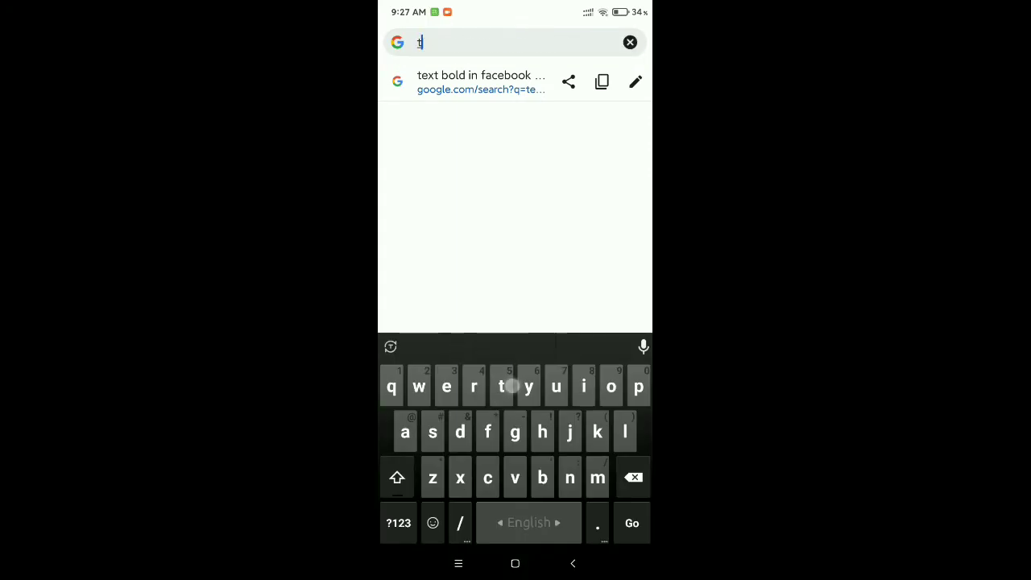
text(ext bold in facebook)
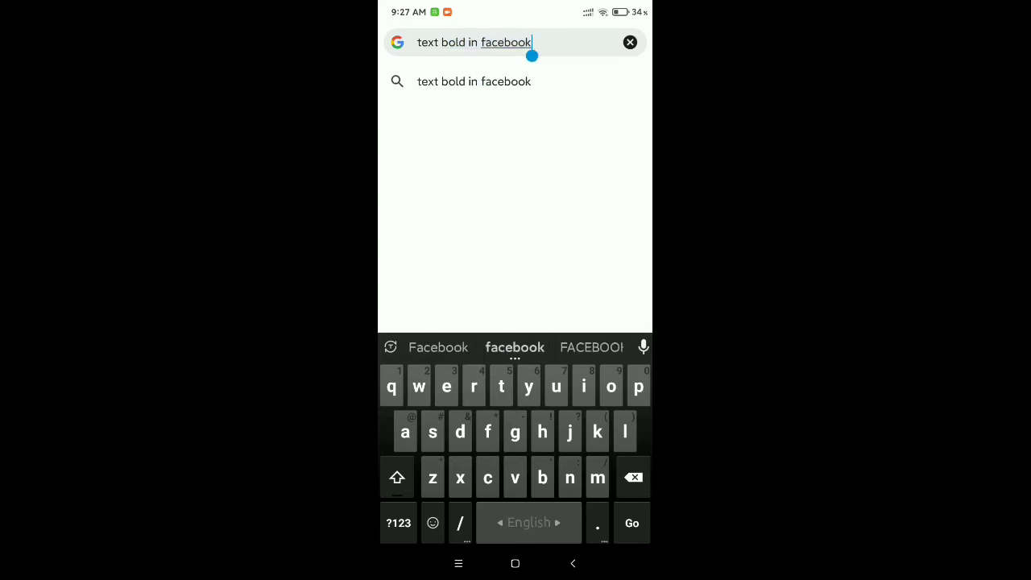
click(631, 522)
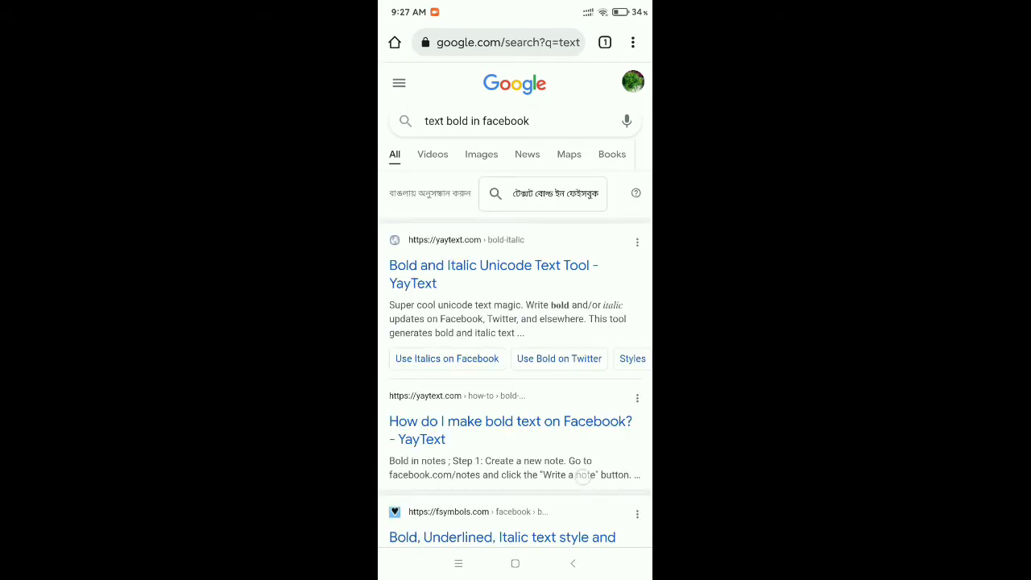
- Open the fsymbols.com result and select its text generator box
scroll(down, 3)
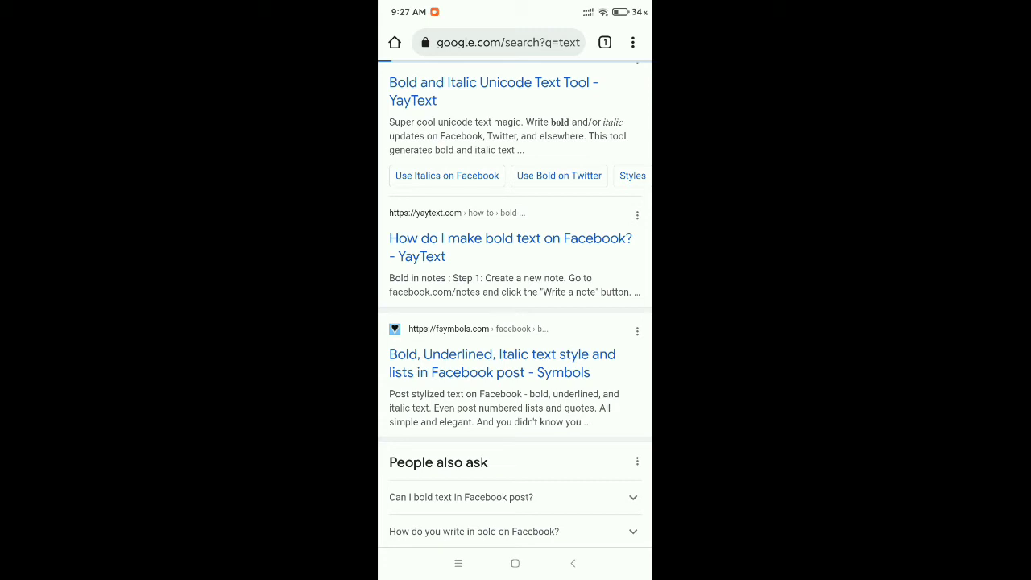
click(502, 362)
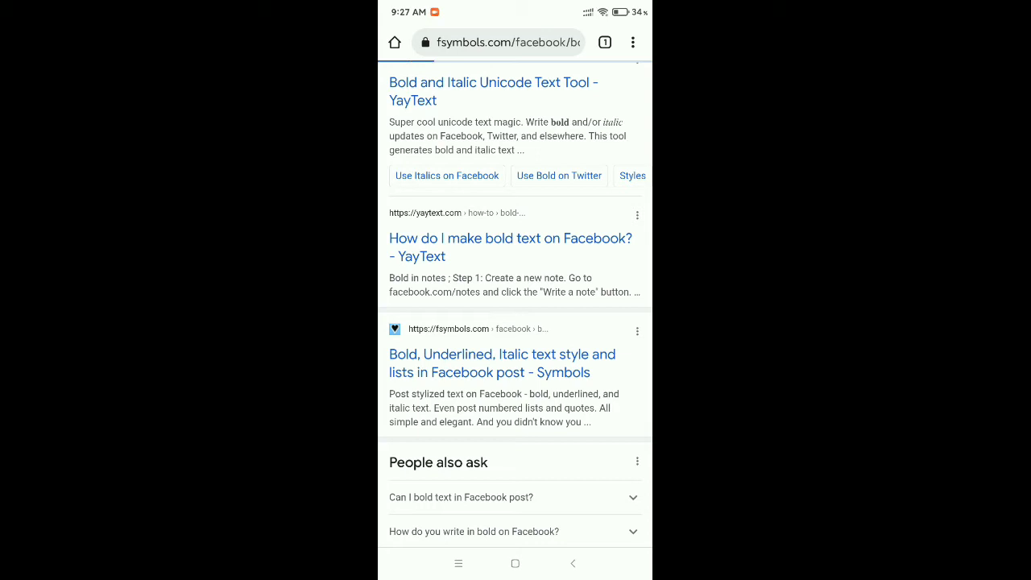
click(502, 363)
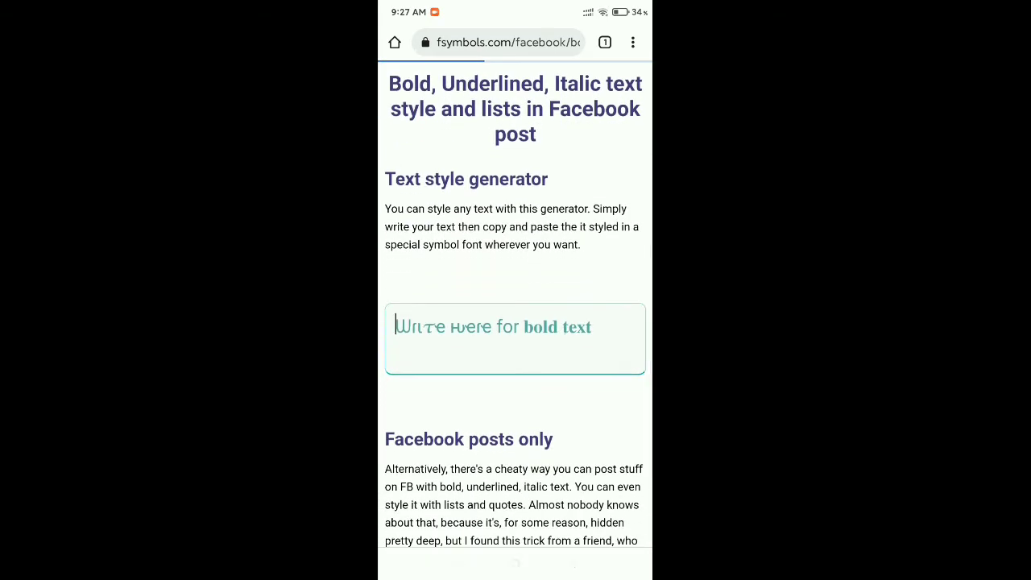
- Enter 'Hello Guys' in the fsymbols generator and copy its bold version
text(Hello G)
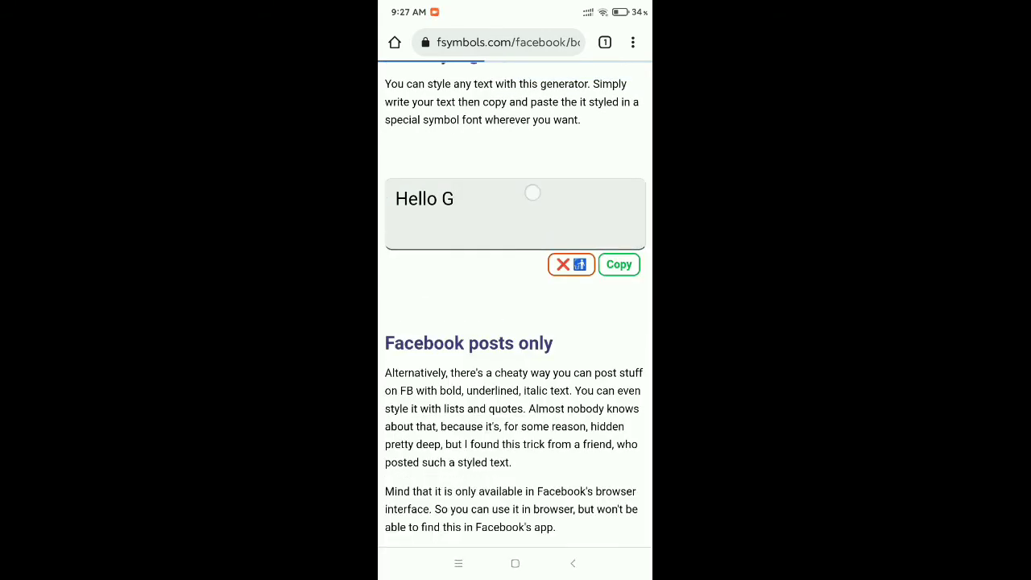
text(uys)
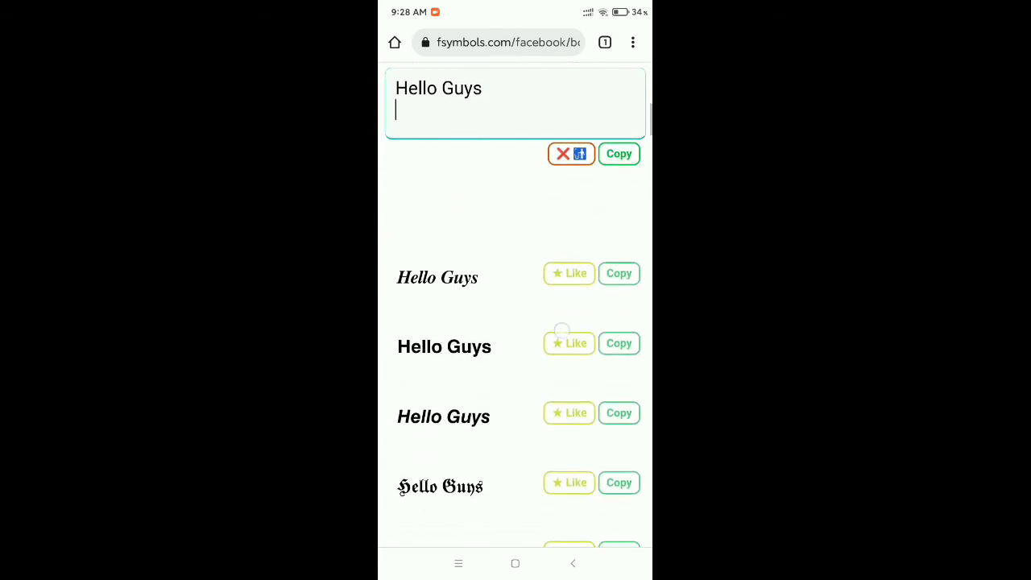
scroll(down, 3)
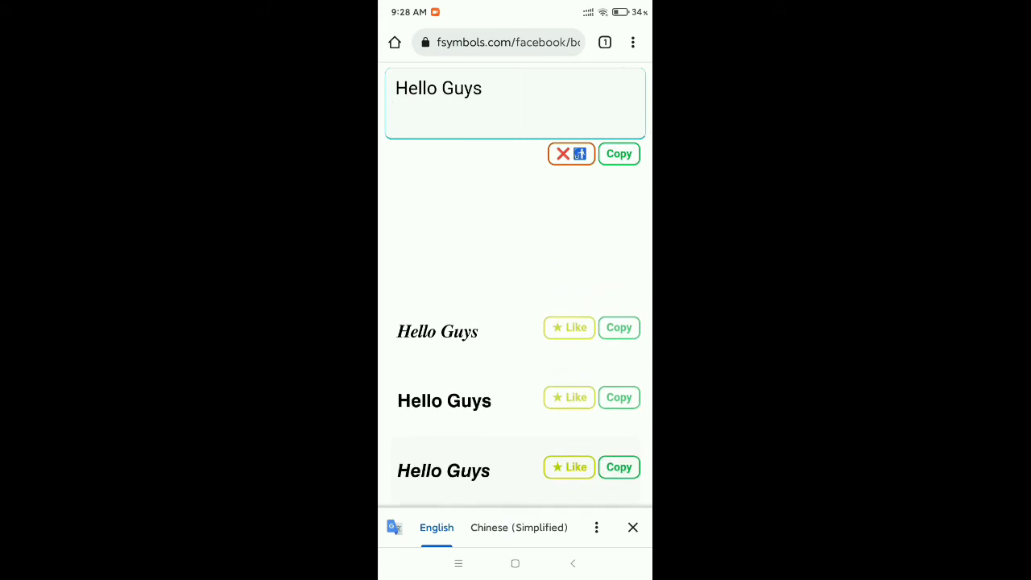
click(619, 397)
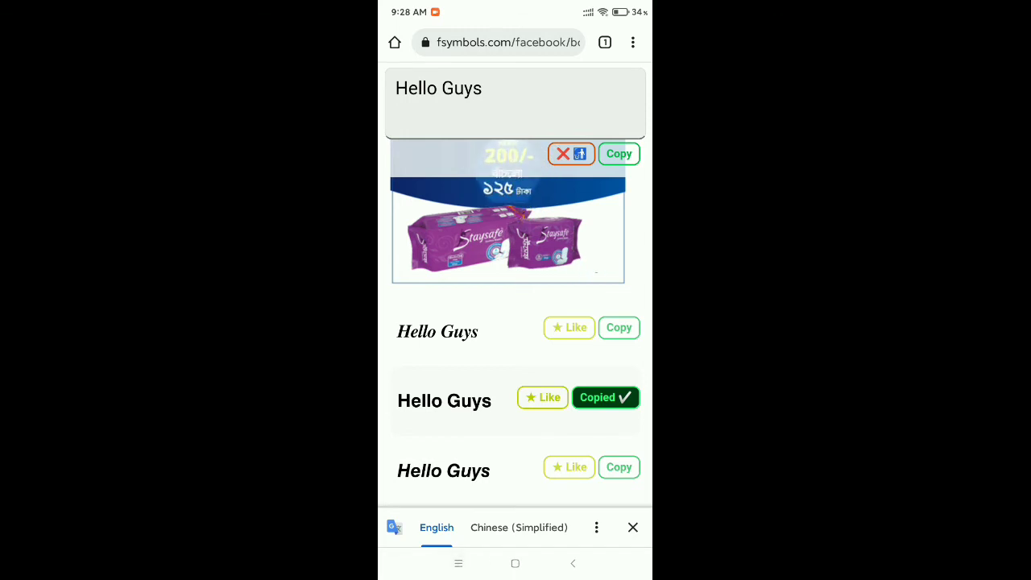
click(515, 563)
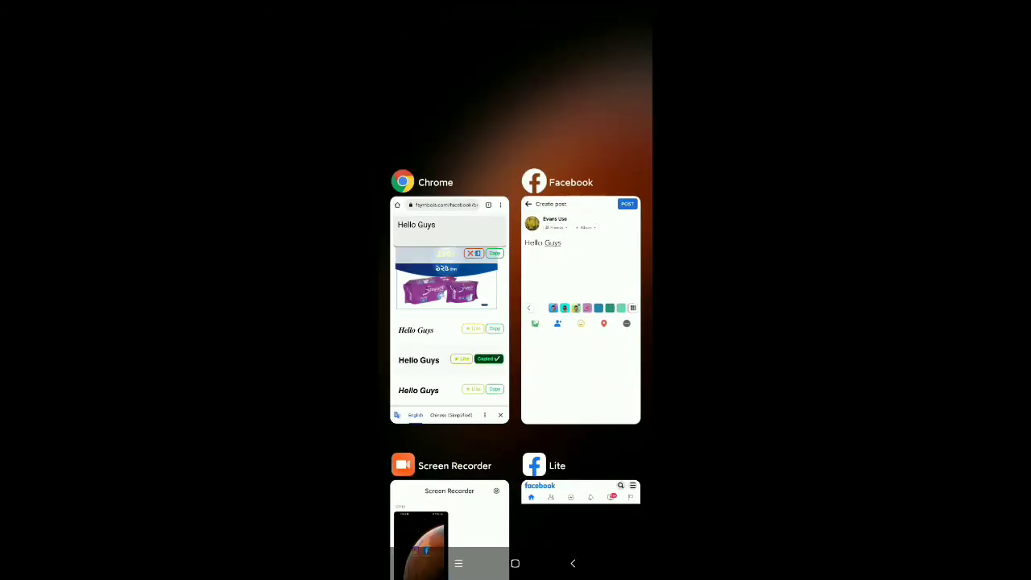
- Paste the bold 'Hello Guys' into the Facebook post draft
click(580, 310)
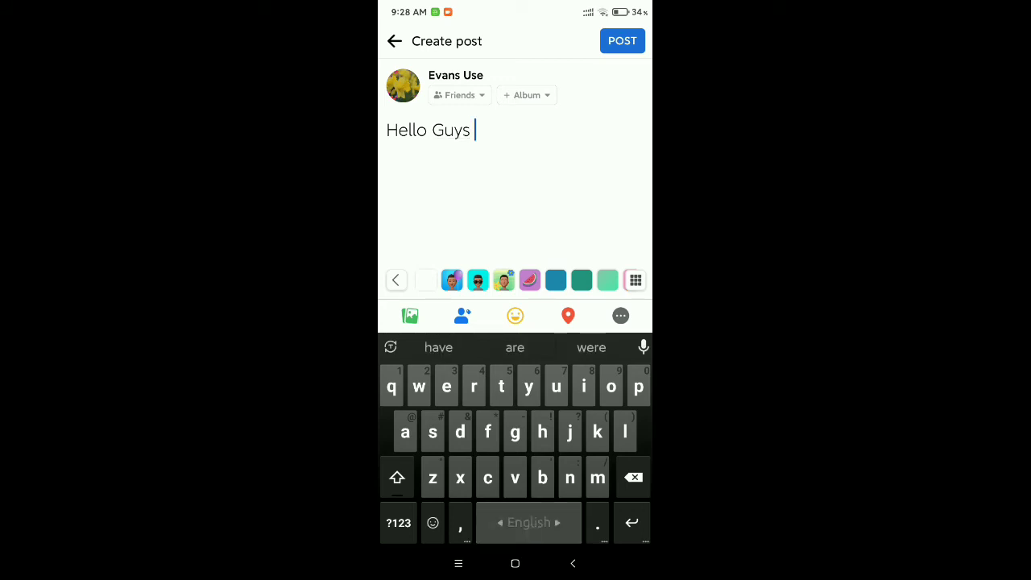
click(475, 130)
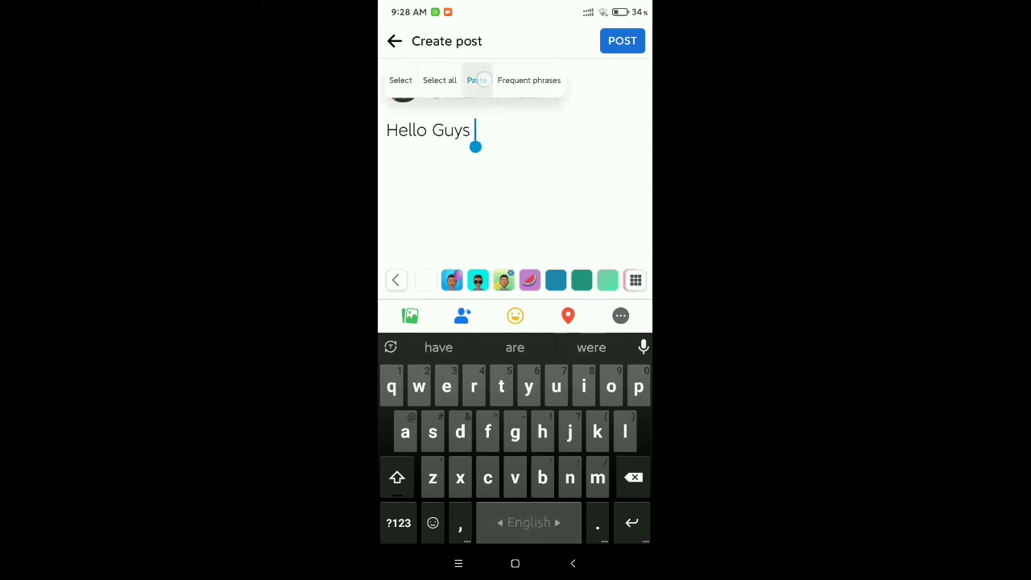
click(477, 80)
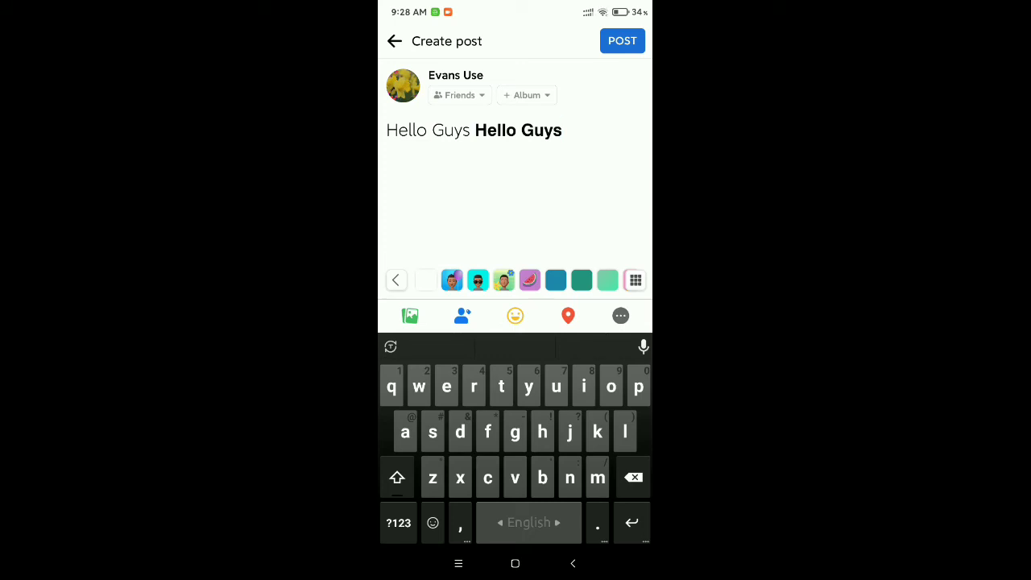
- Delete the plain 'Hello Guys' text and publish the post
click(632, 476)
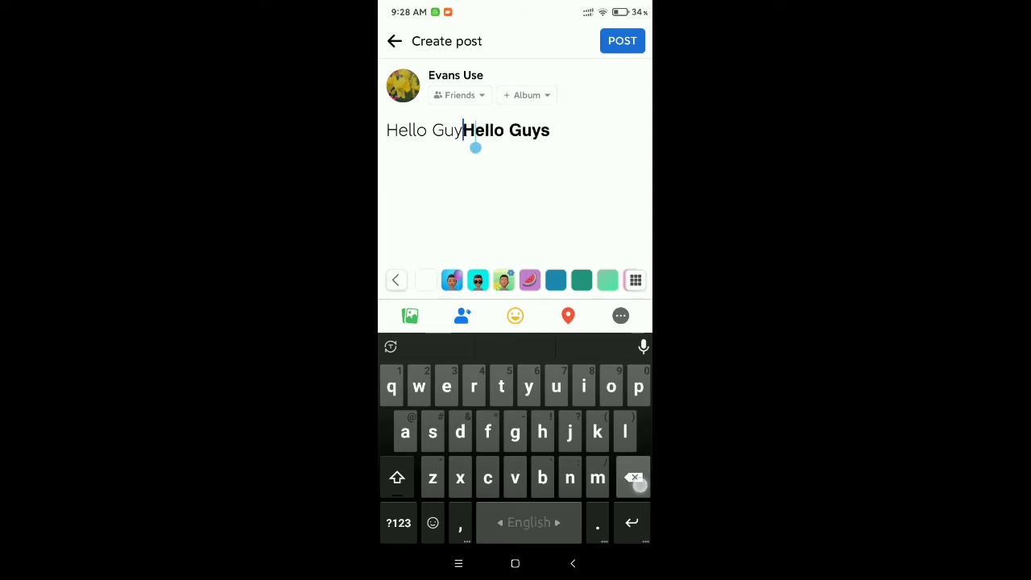
click(633, 476)
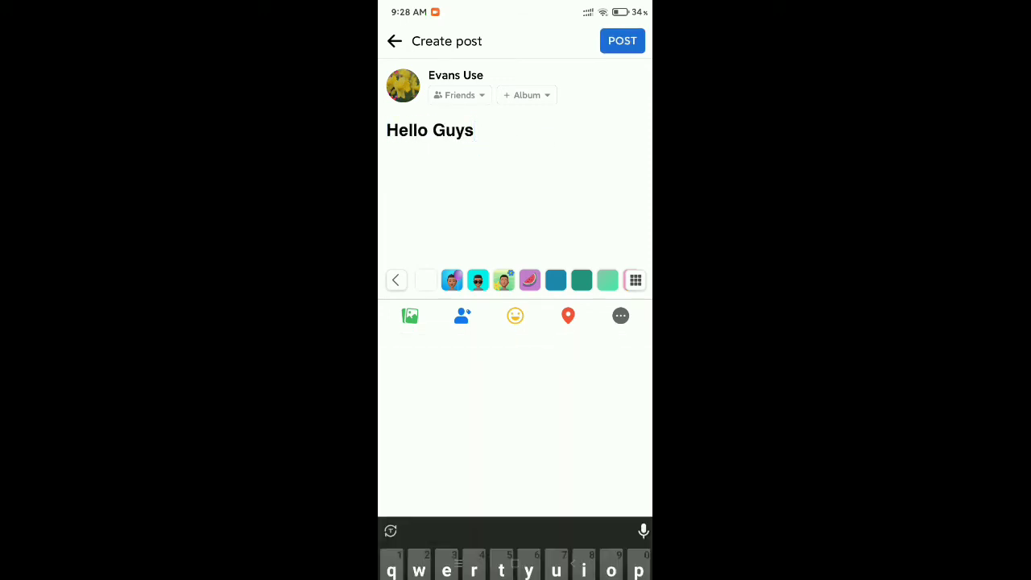
click(622, 40)
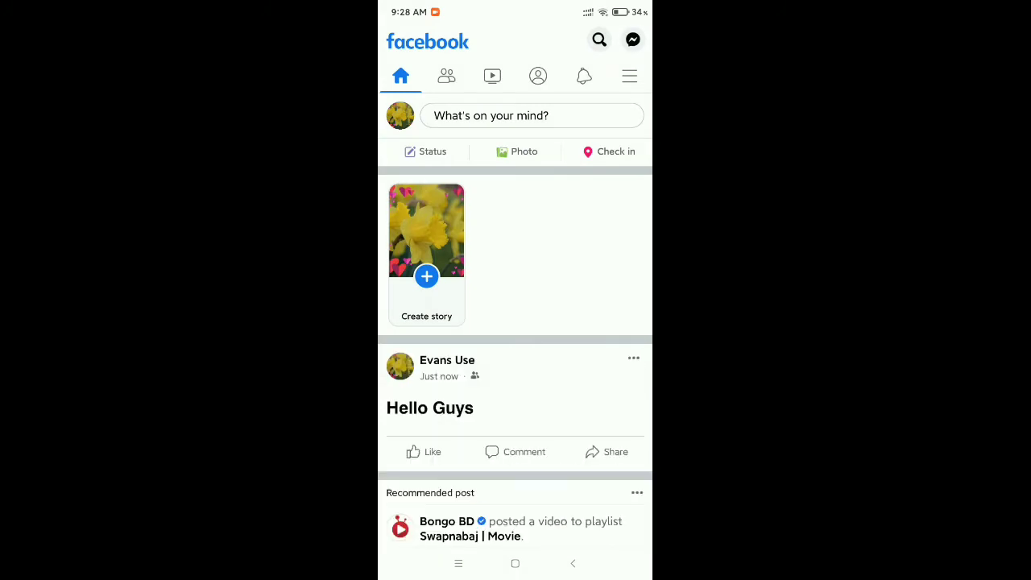
- Scroll the profile page down to the bold 'Hello Guys' timeline post
click(629, 75)
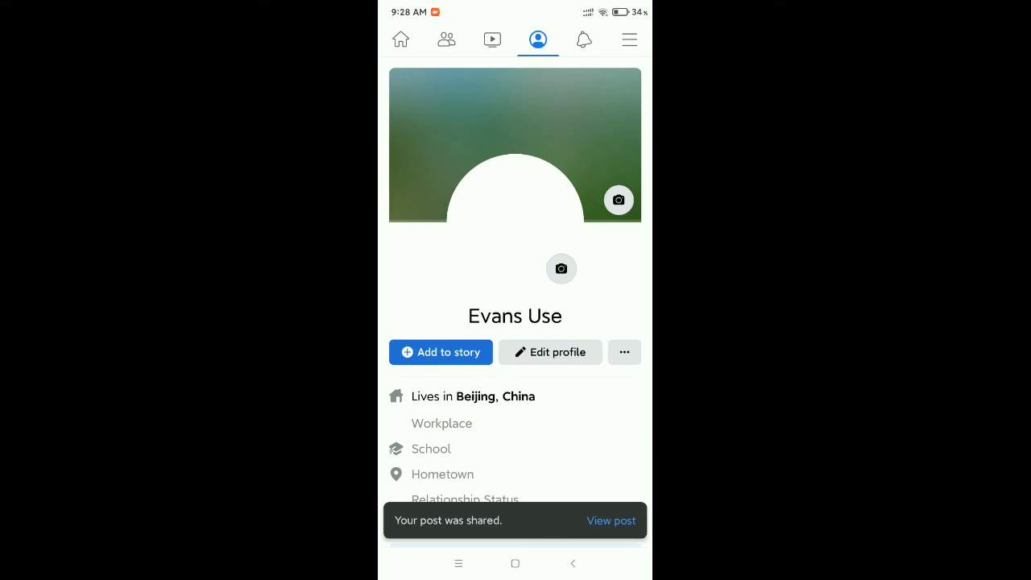
scroll(down, 3)
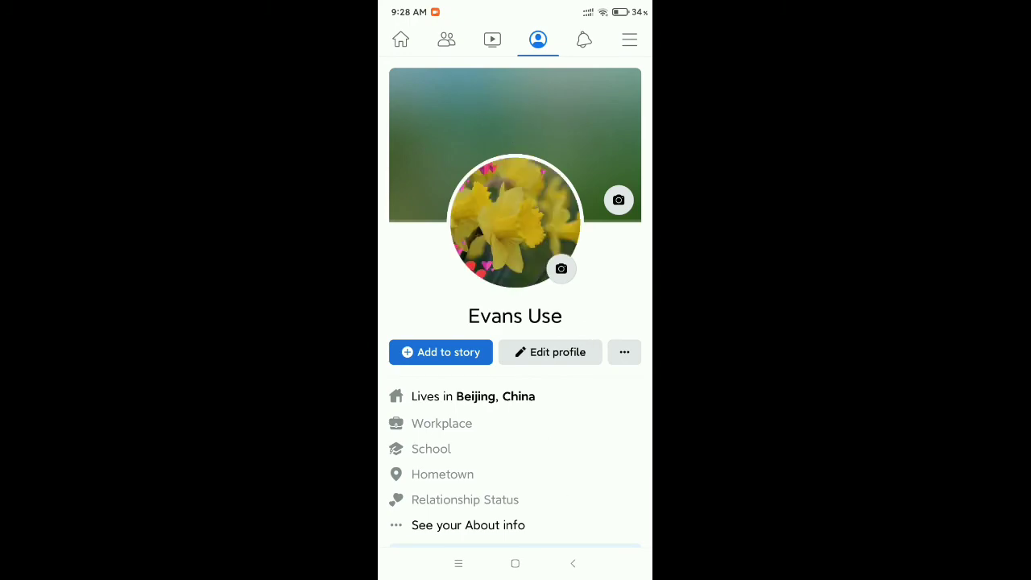
scroll(down, 3)
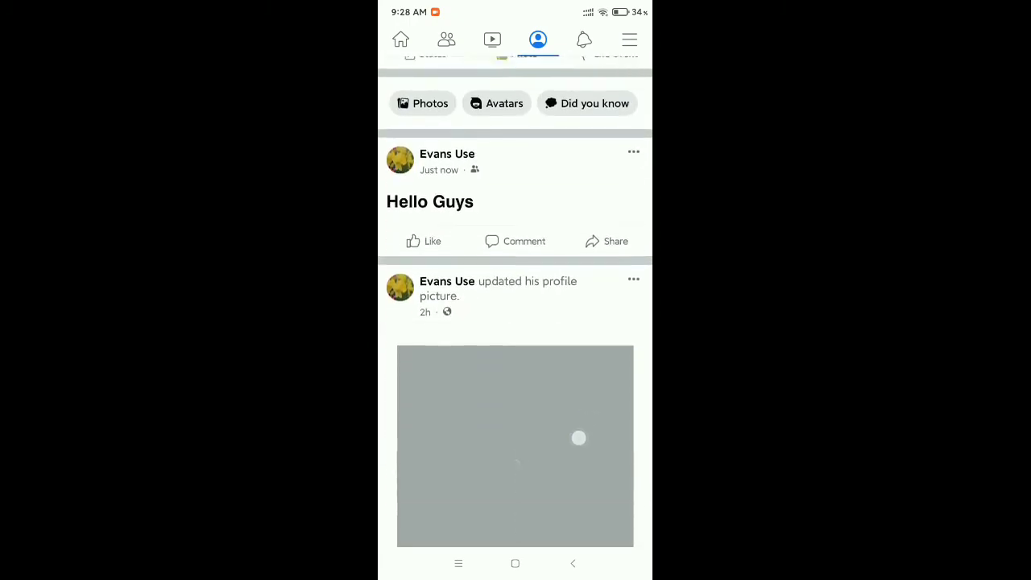
scroll(down, 3)
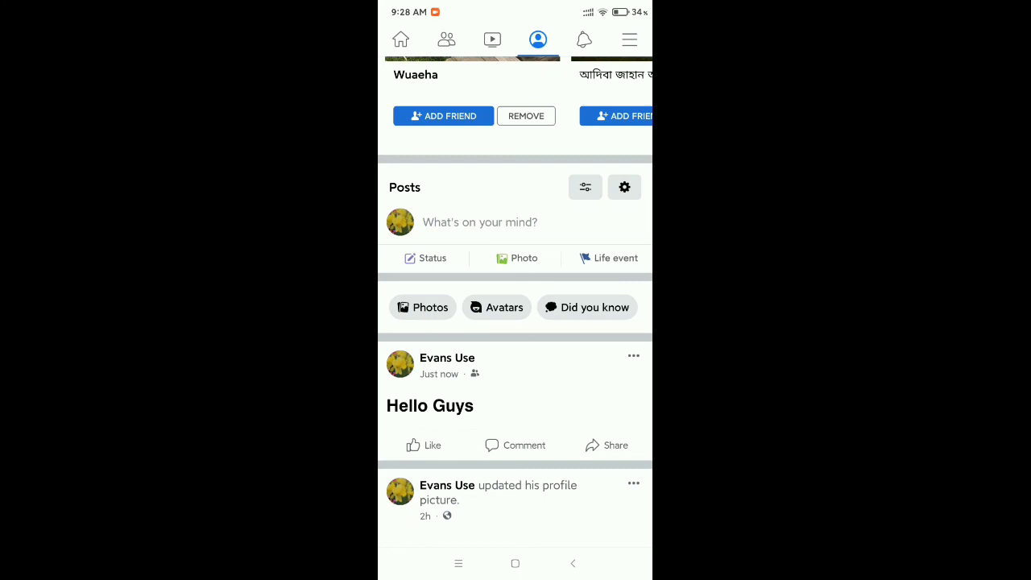
scroll(down, 3)
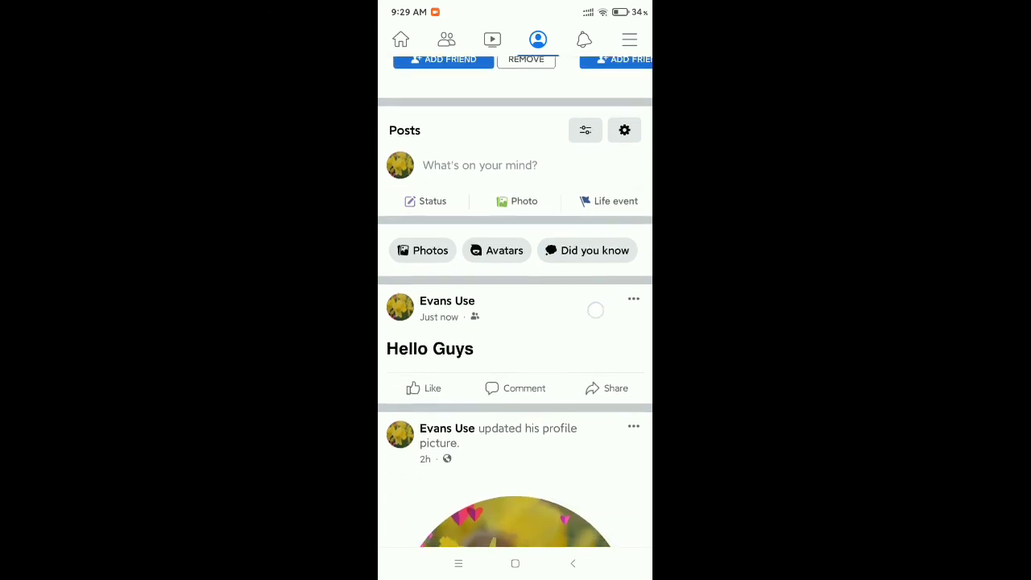